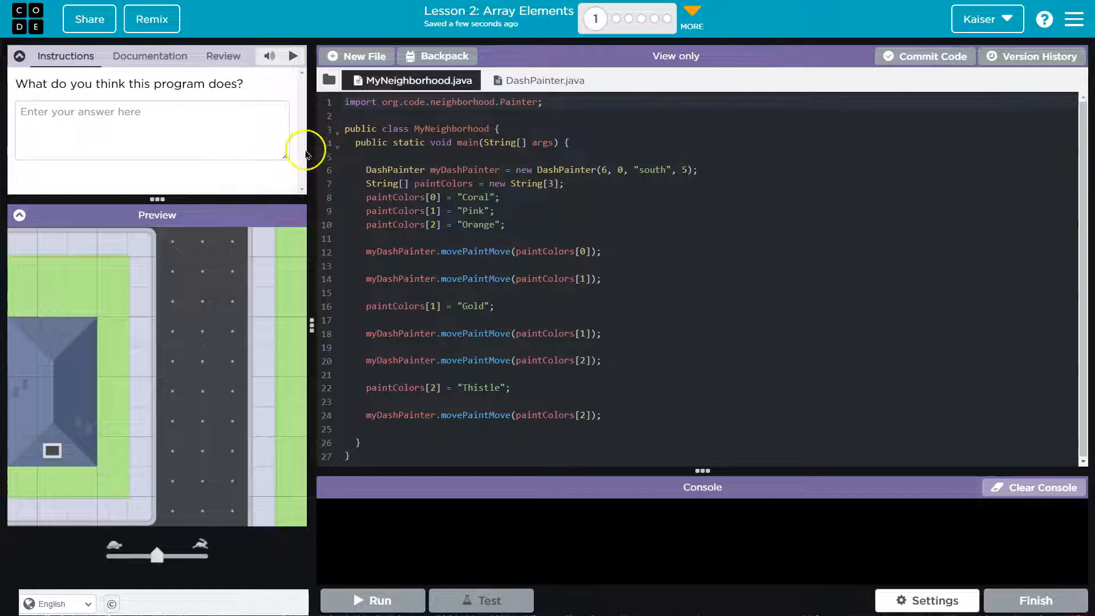
- Study the DashPainter constructor and the MyNeighborhood main program before predicting
{"action": "left_click", "coordinate": [150, 132]}
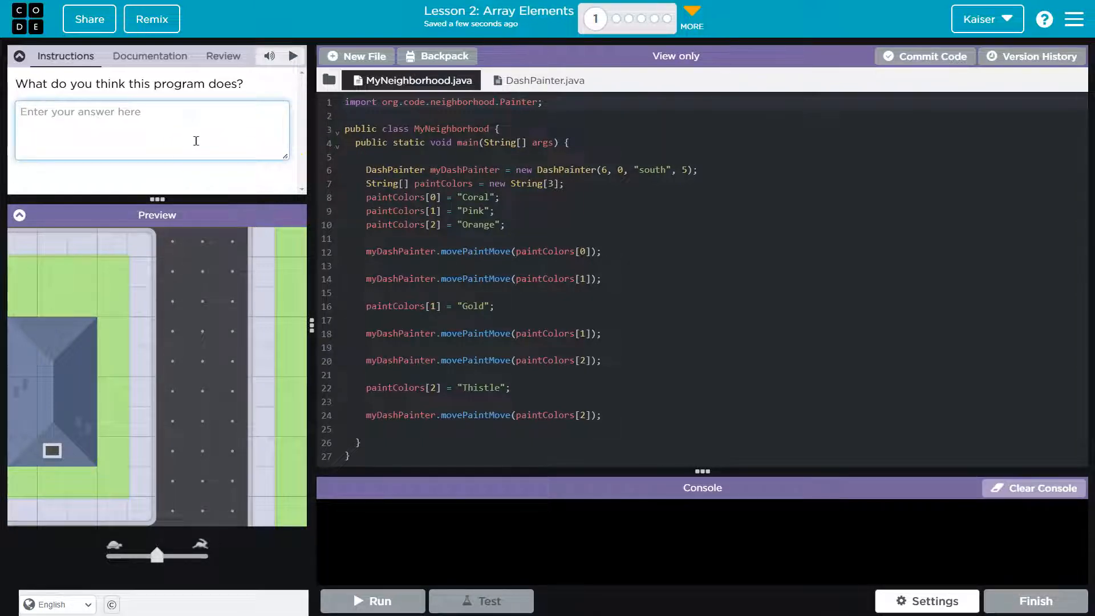
{"action": "mouse_move", "coordinate": [190, 144]}
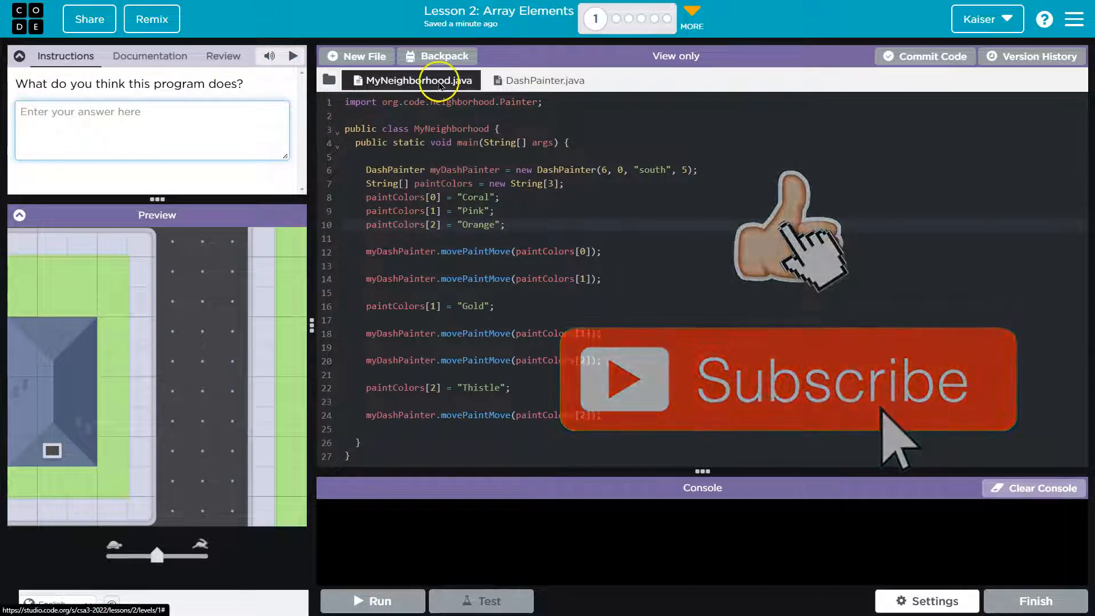
{"action": "left_click", "coordinate": [544, 80]}
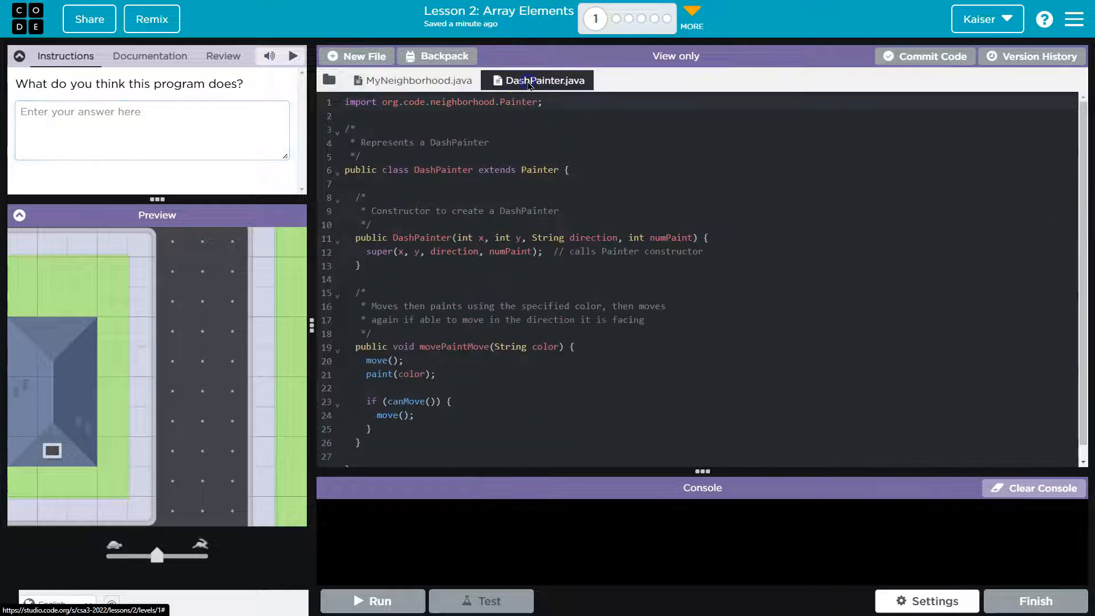
{"action": "mouse_move", "coordinate": [558, 93]}
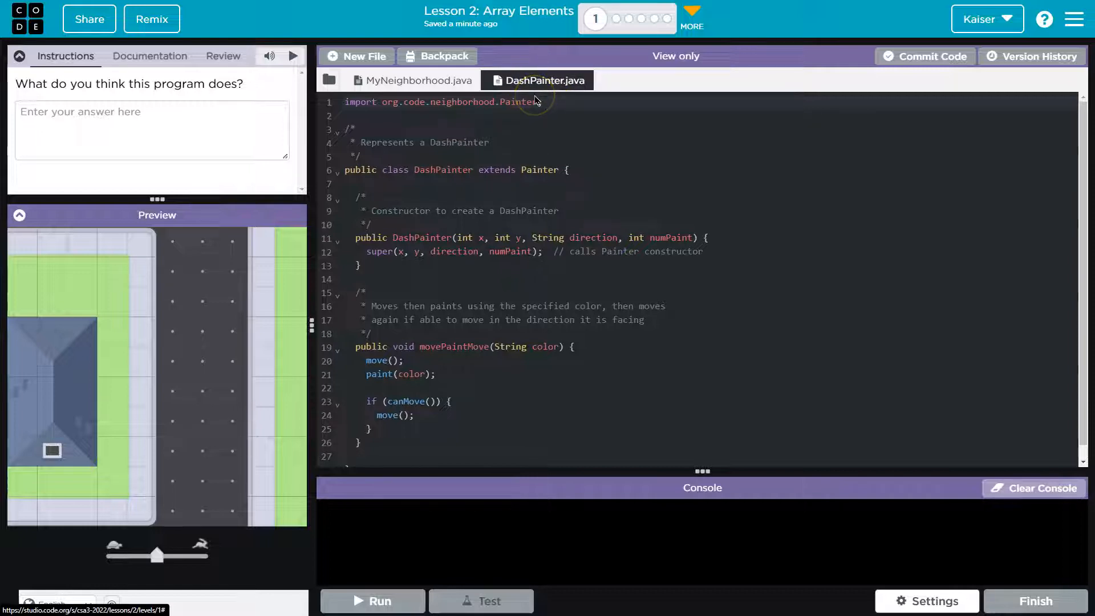
{"action": "mouse_move", "coordinate": [464, 191]}
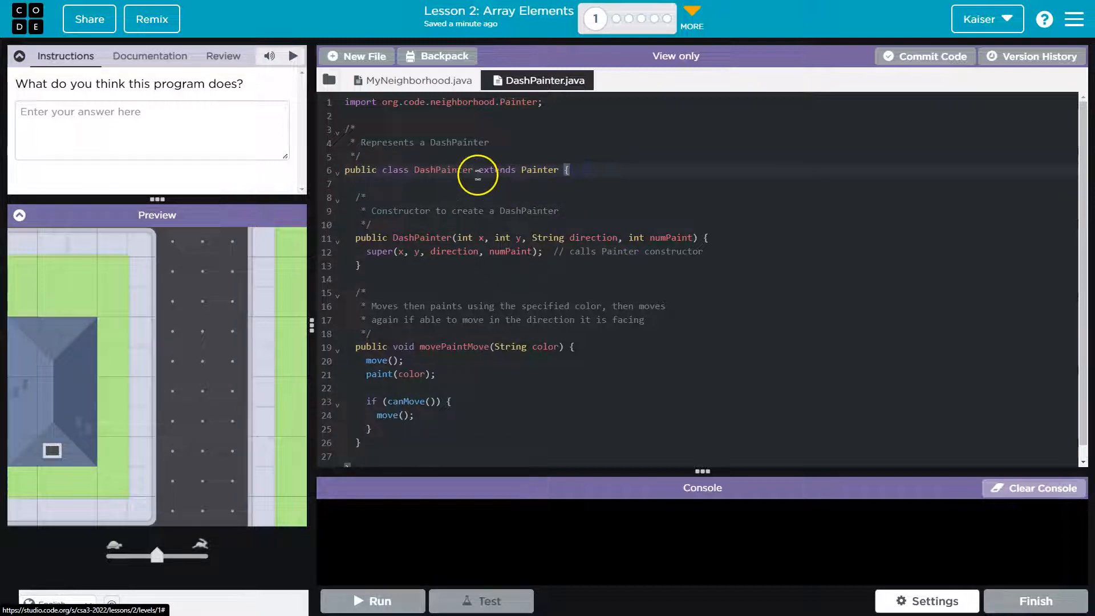
{"action": "mouse_move", "coordinate": [430, 233]}
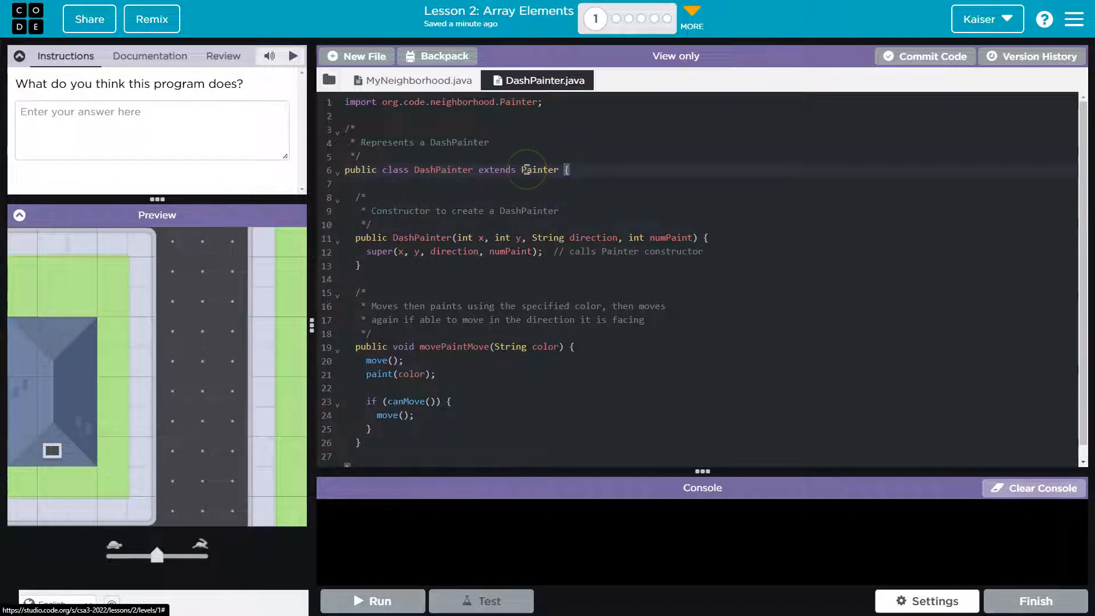
{"action": "mouse_move", "coordinate": [427, 269]}
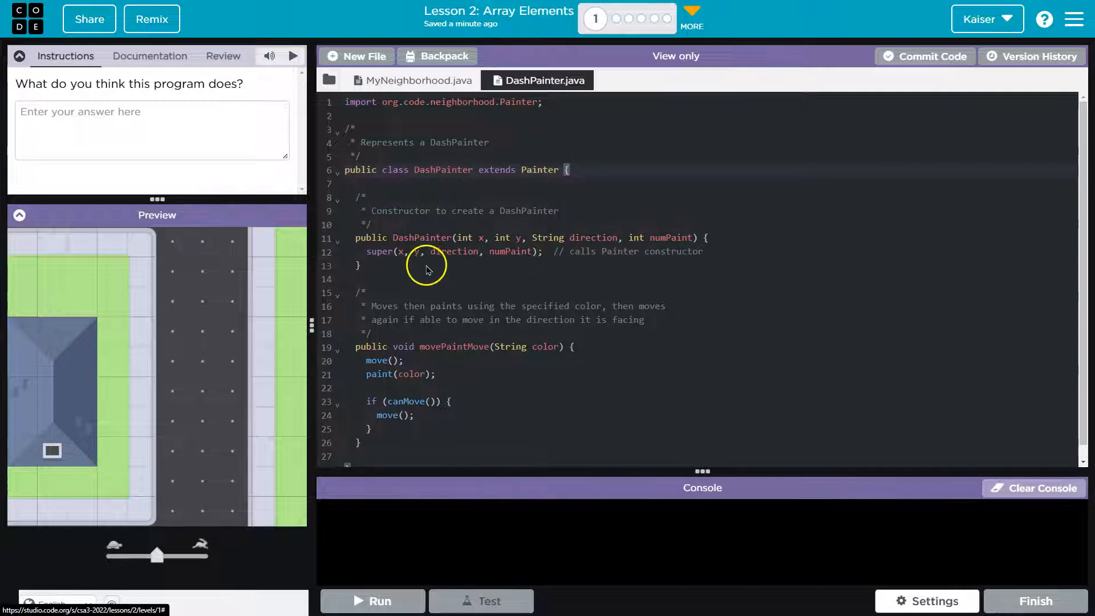
{"action": "double_click", "coordinate": [421, 238]}
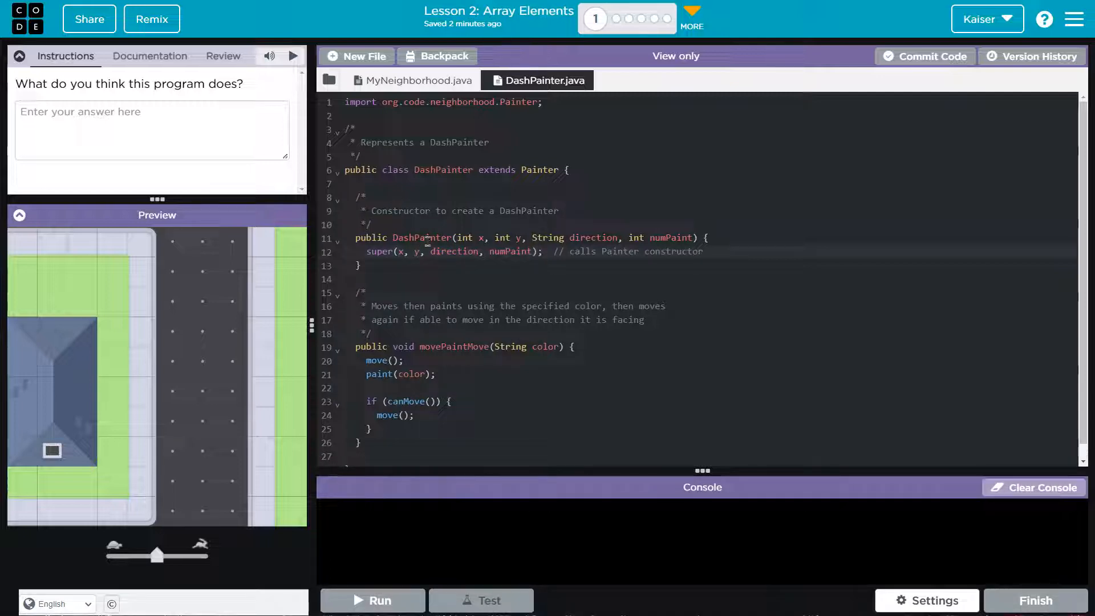
{"action": "mouse_move", "coordinate": [378, 254]}
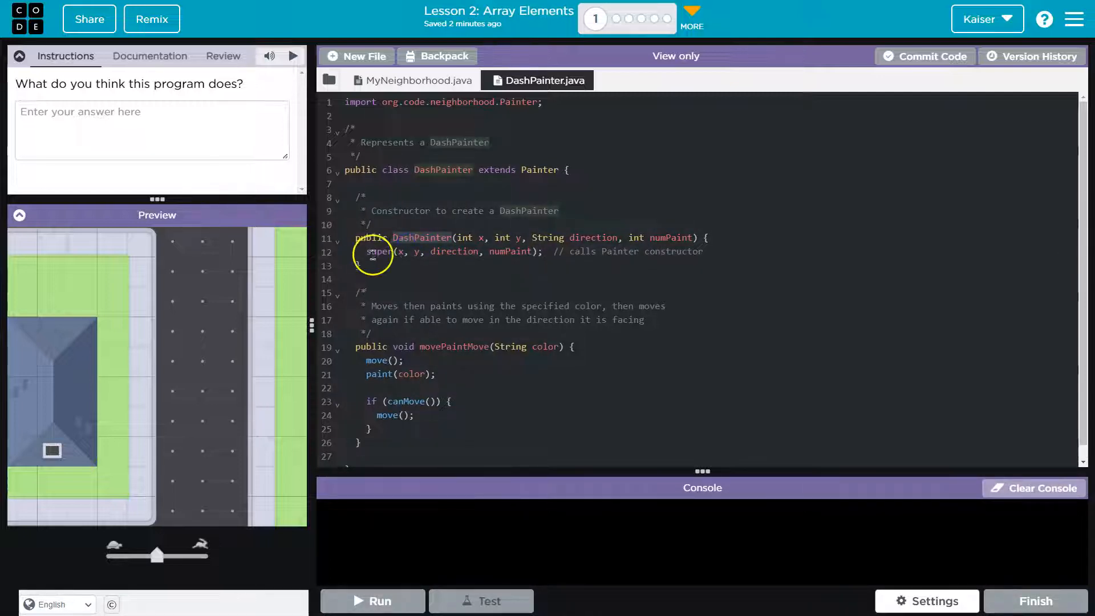
{"action": "mouse_move", "coordinate": [403, 341]}
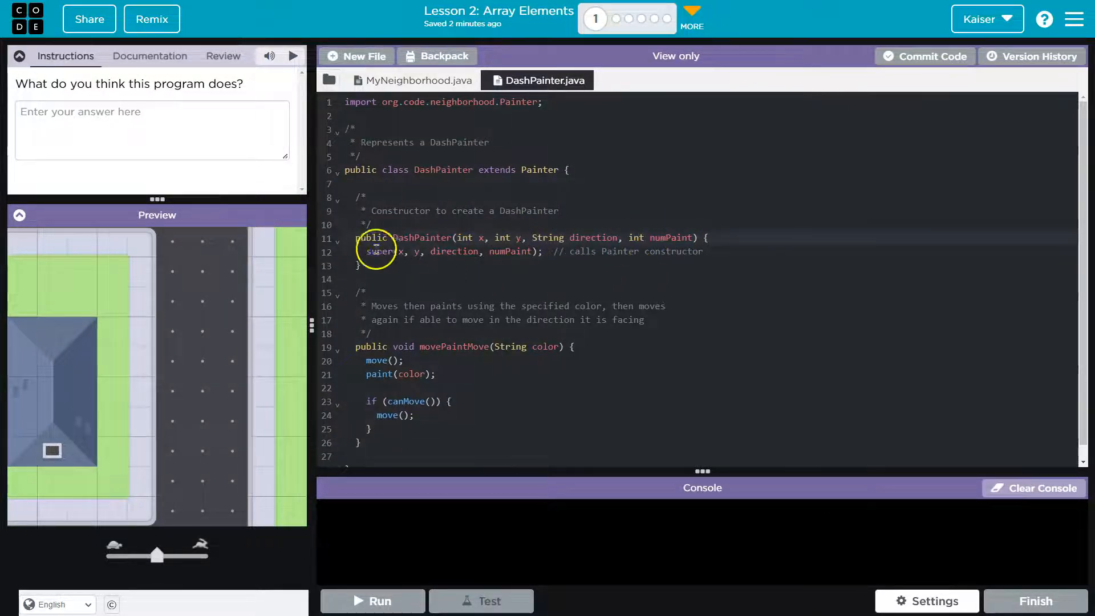
{"action": "scroll", "scroll_direction": "up", "scroll_amount": 3}
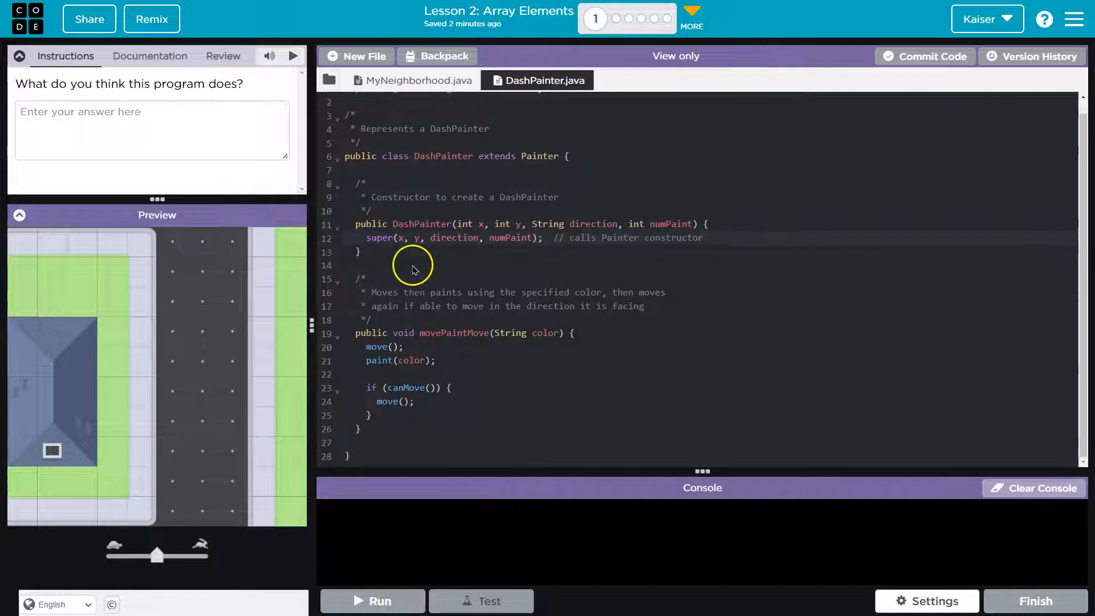
{"action": "left_click", "coordinate": [417, 80]}
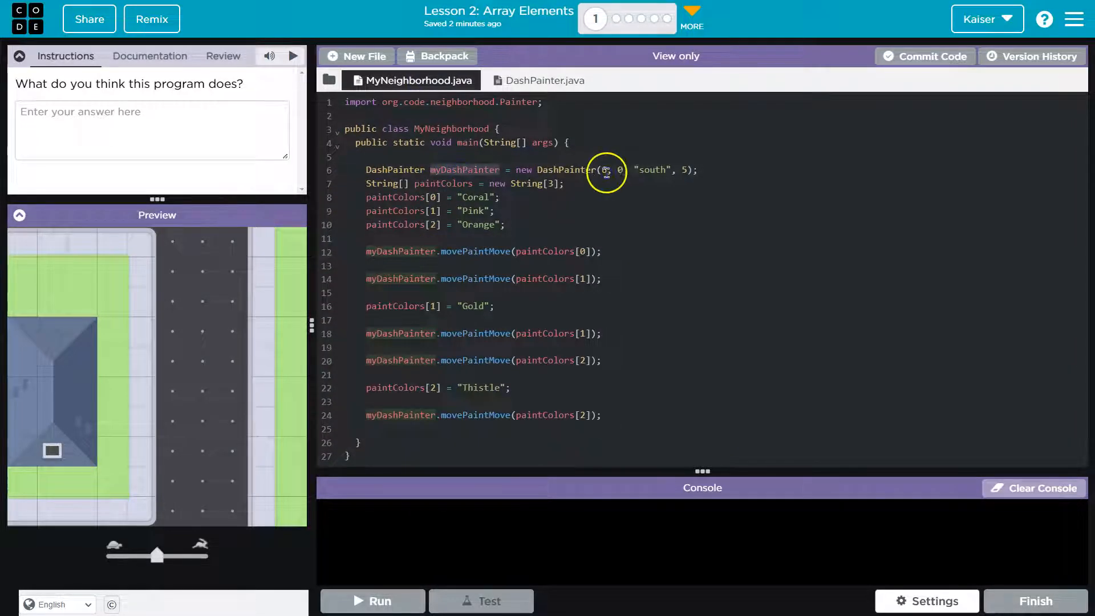
{"action": "mouse_move", "coordinate": [572, 116]}
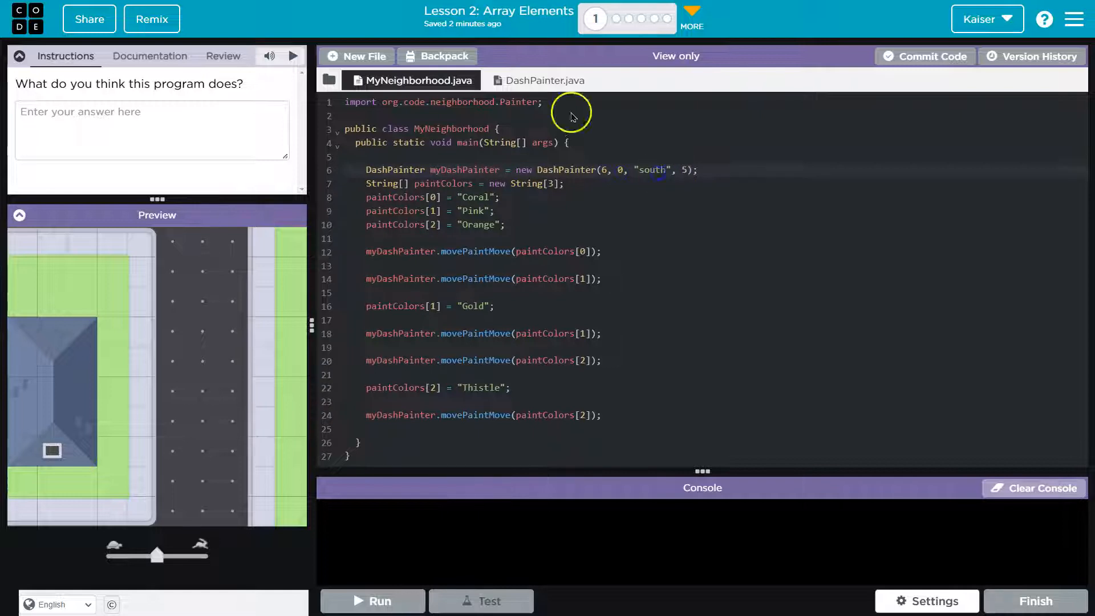
{"action": "left_click", "coordinate": [543, 80]}
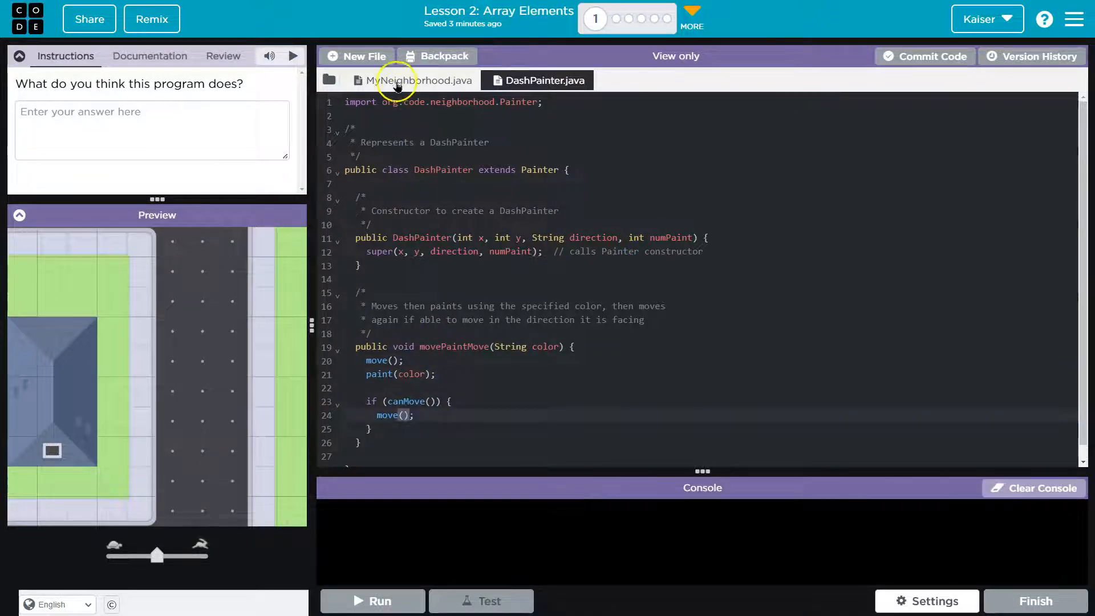
{"action": "left_click", "coordinate": [416, 80]}
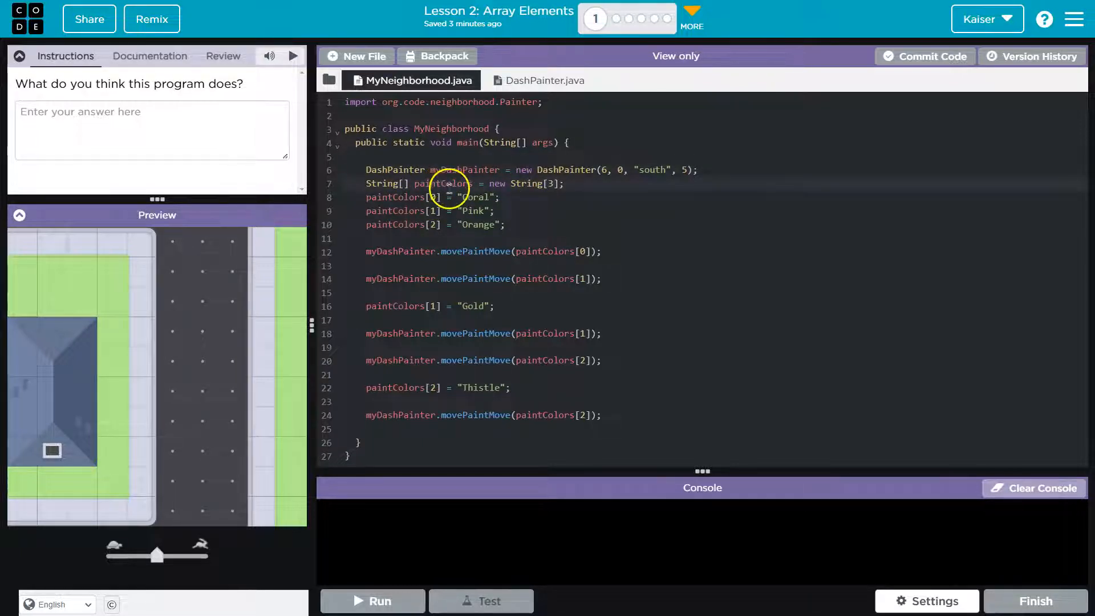
{"action": "mouse_move", "coordinate": [537, 198]}
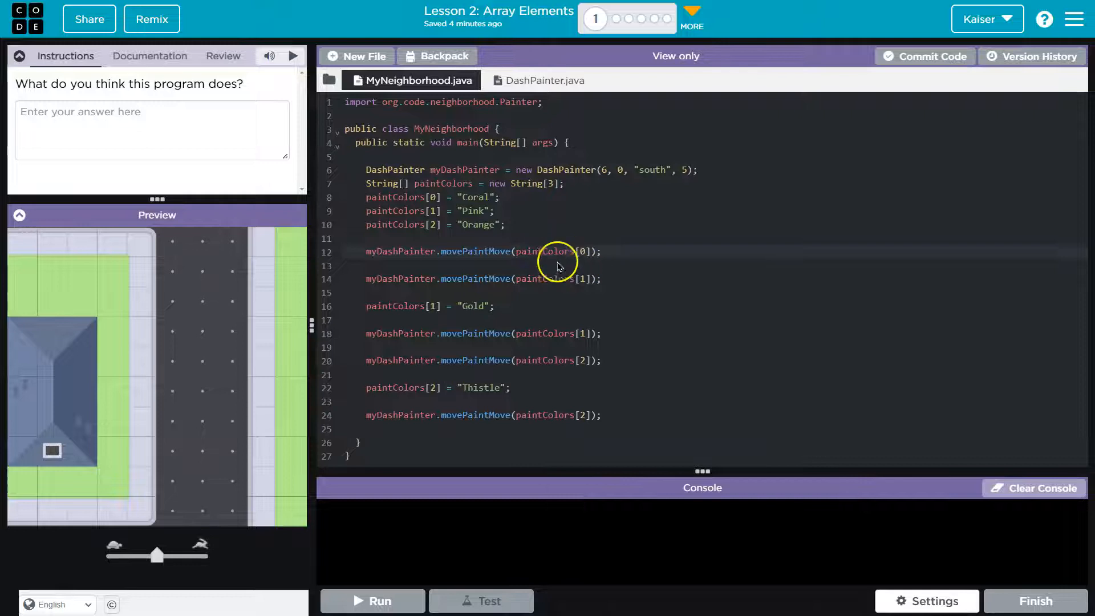
{"action": "mouse_move", "coordinate": [540, 263]}
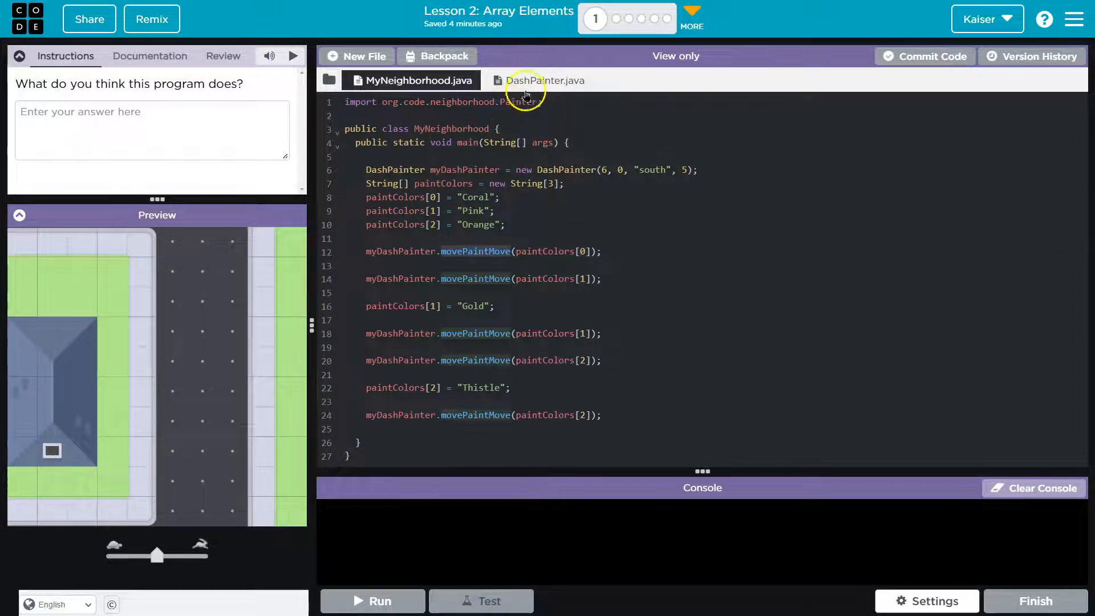
- Note the paint-move call and Thistle assignment, predicting a dash painter with a three-colour array that moves around
{"action": "left_click", "coordinate": [543, 80]}
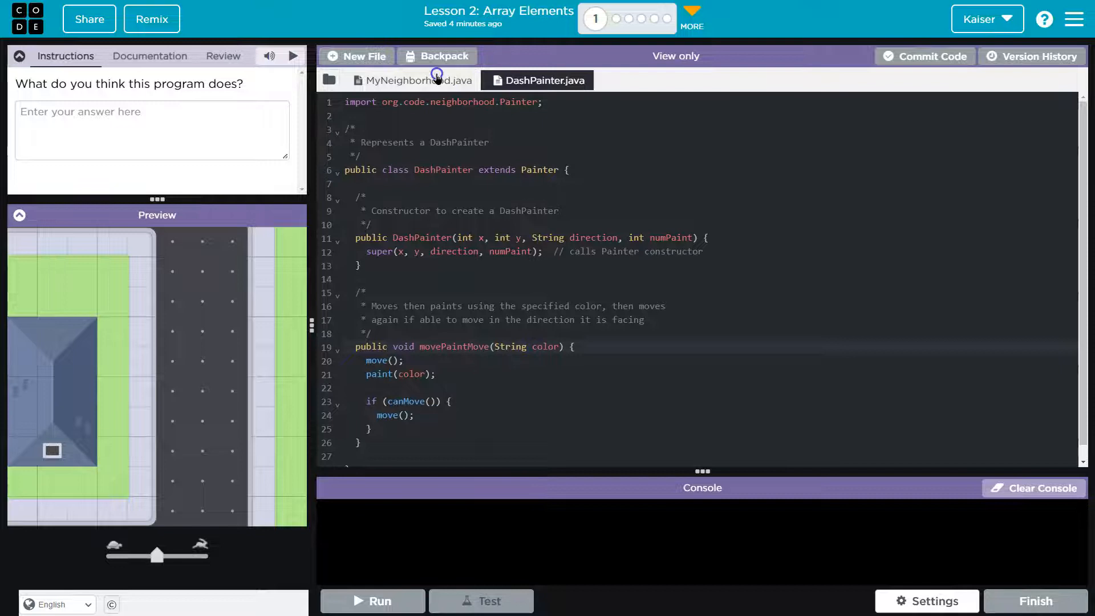
{"action": "left_click", "coordinate": [411, 80]}
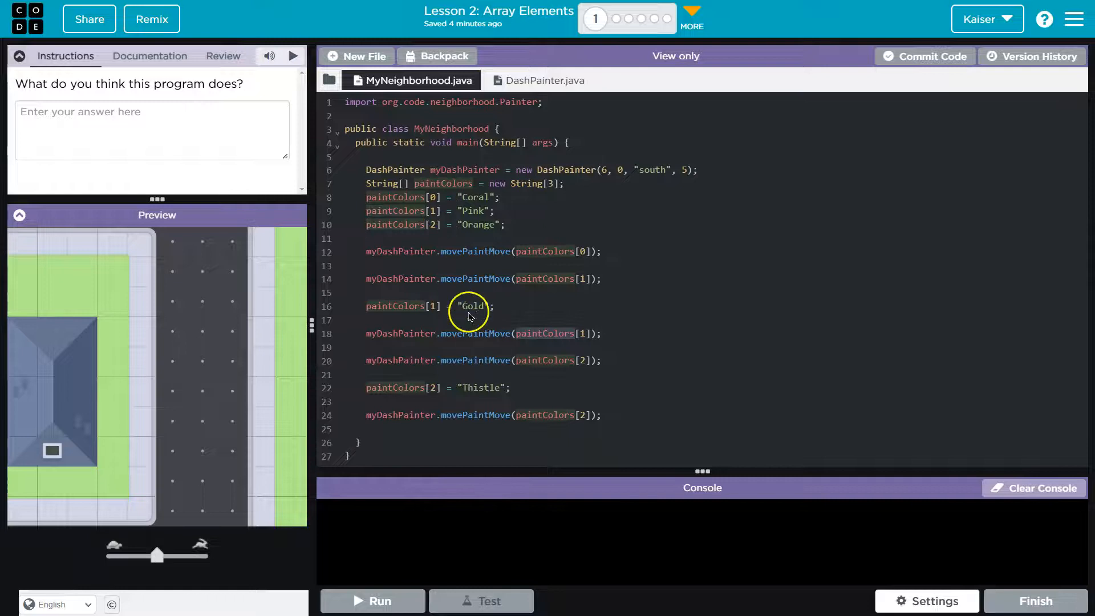
{"action": "mouse_move", "coordinate": [440, 349]}
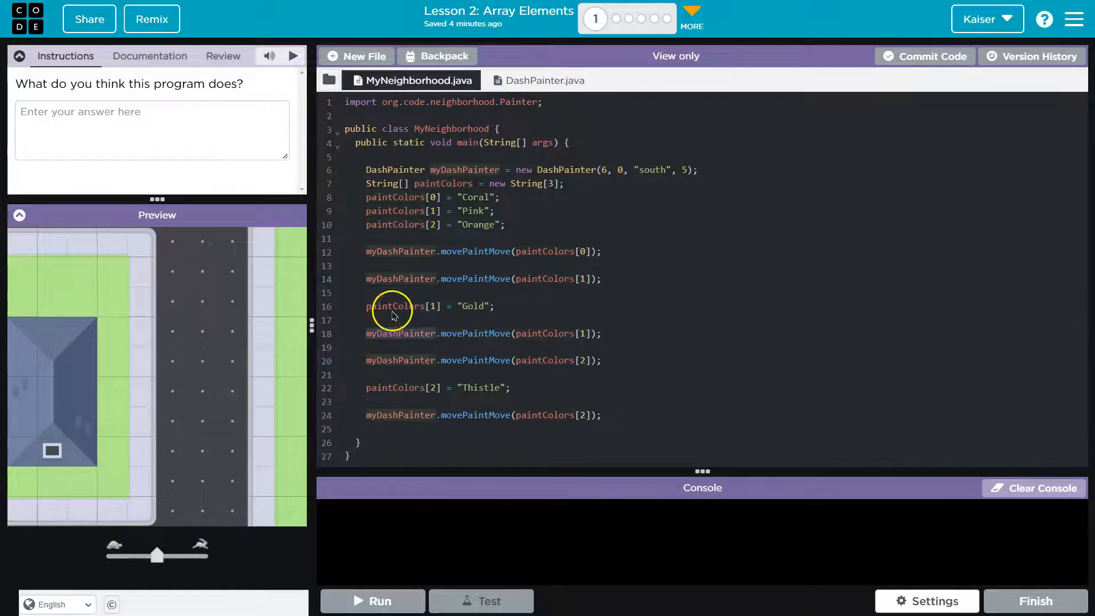
{"action": "mouse_move", "coordinate": [426, 329]}
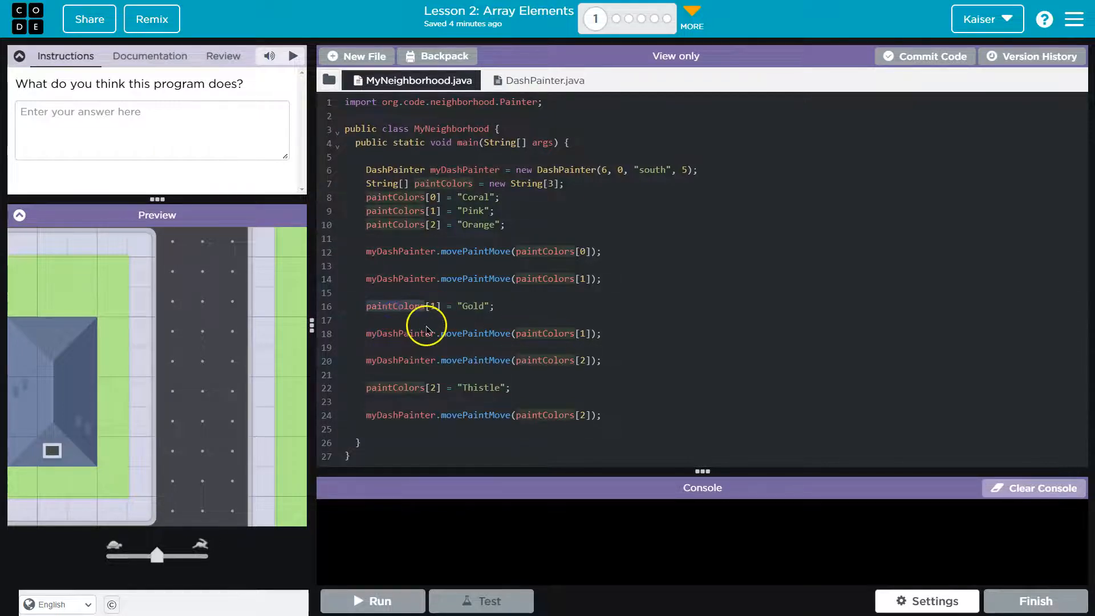
{"action": "mouse_move", "coordinate": [418, 306]}
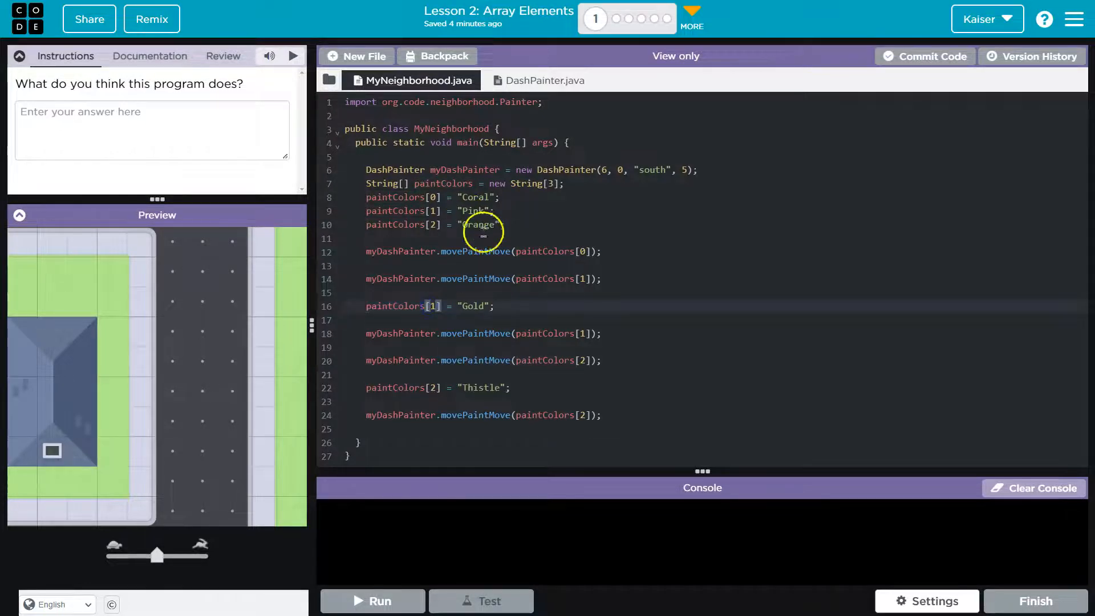
{"action": "mouse_move", "coordinate": [552, 361]}
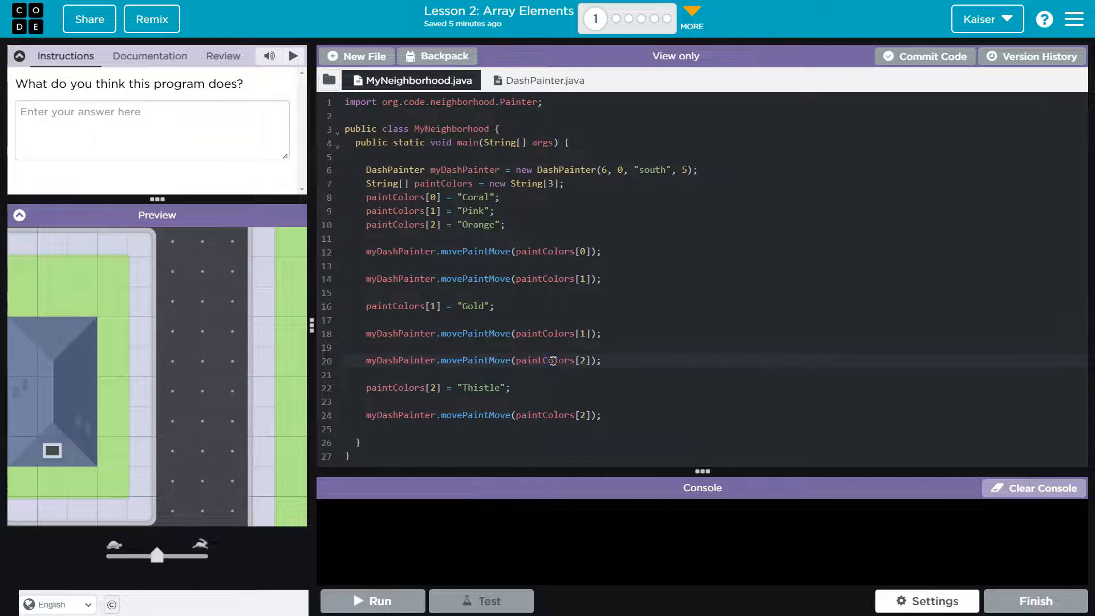
{"action": "left_click", "coordinate": [438, 388]}
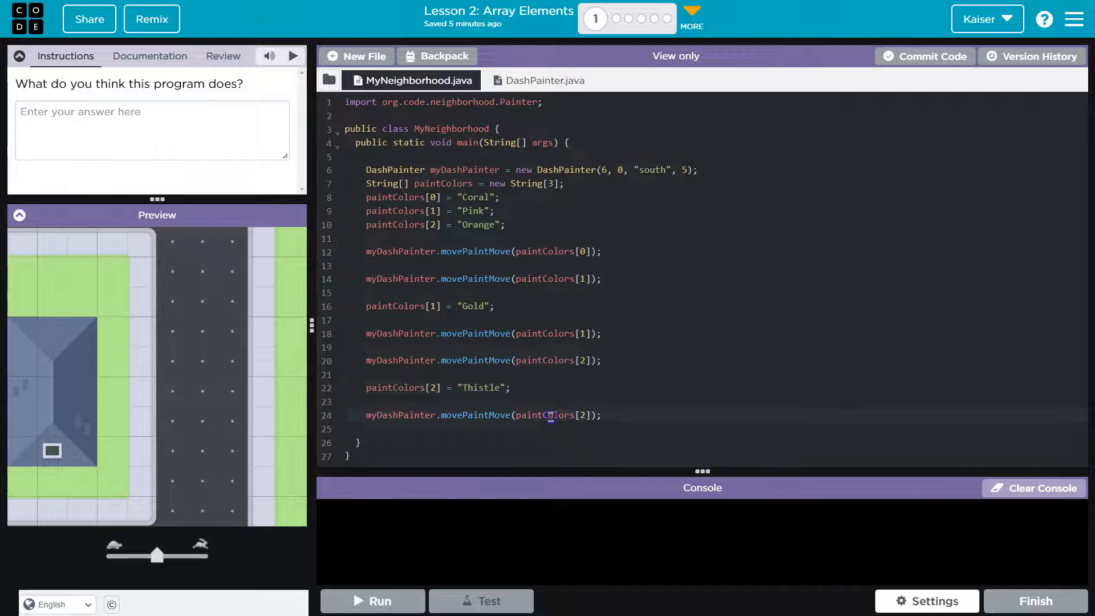
{"action": "mouse_move", "coordinate": [474, 384]}
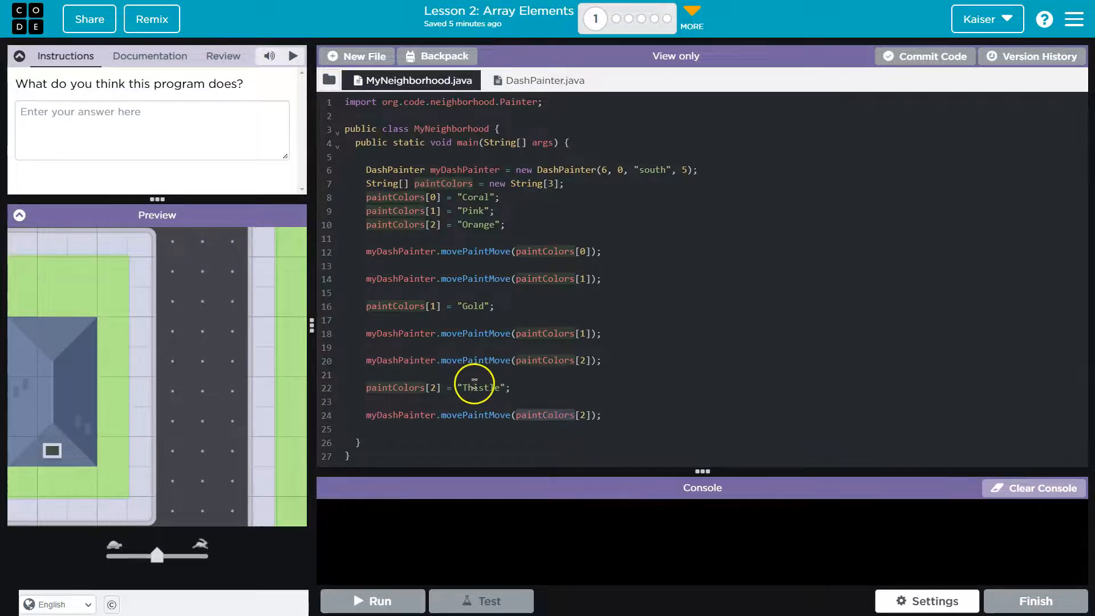
{"action": "left_click", "coordinate": [151, 130]}
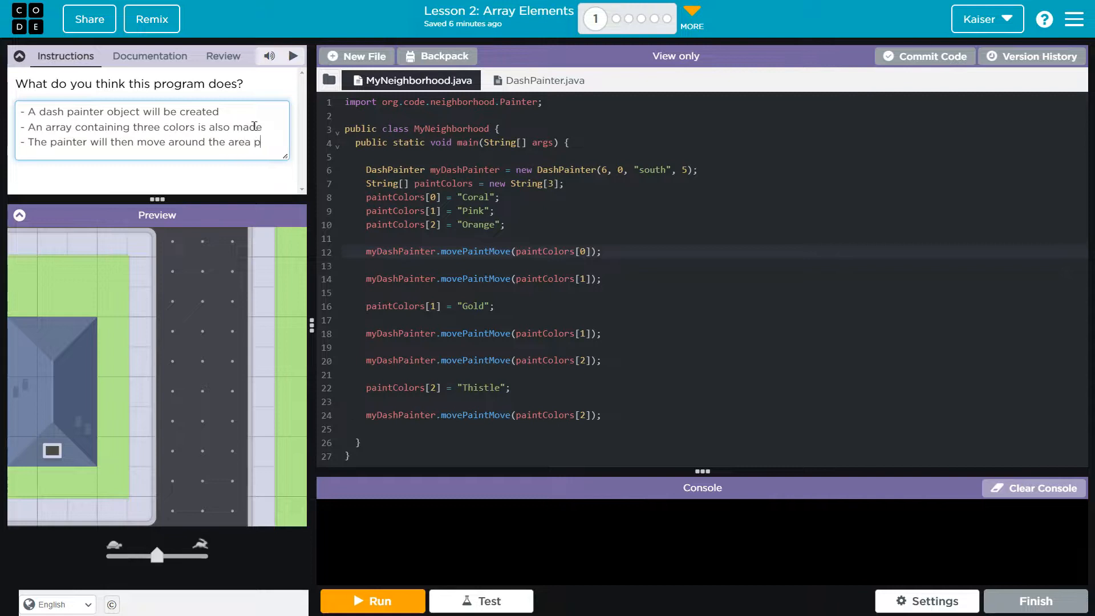
- Add that the painter moves painting array colours in order: coral, pink, gold, orange, thistle
{"action": "type", "text": "painting with colors from the array, f"}
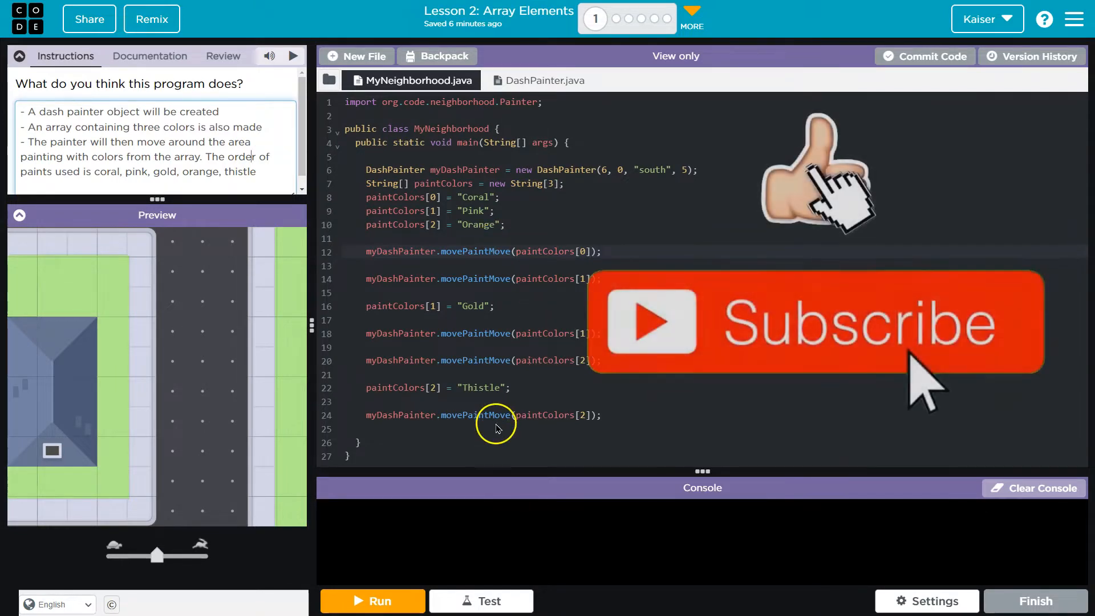
- Run the program at full speed so the painter lays coral, pink, gold and orange squares
{"action": "left_click", "coordinate": [370, 601]}
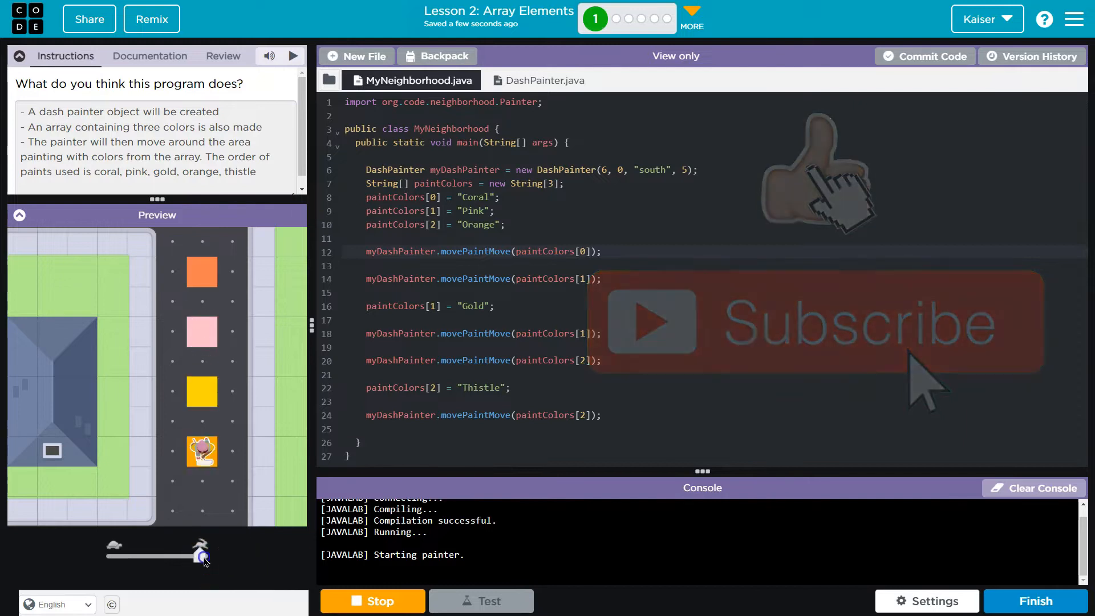
{"action": "left_click", "coordinate": [372, 601]}
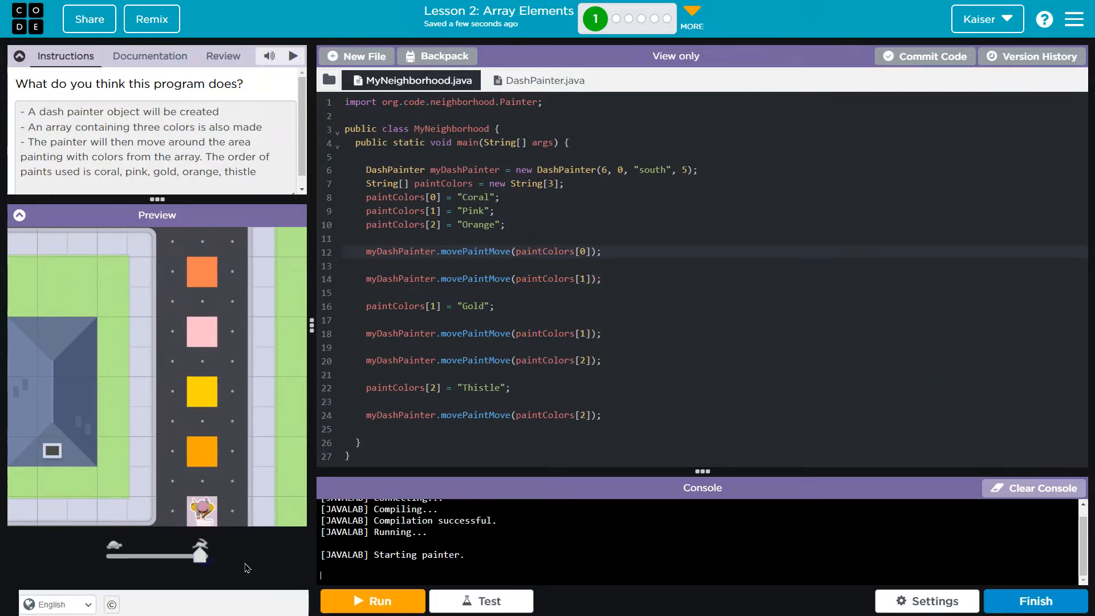
{"action": "mouse_move", "coordinate": [606, 425]}
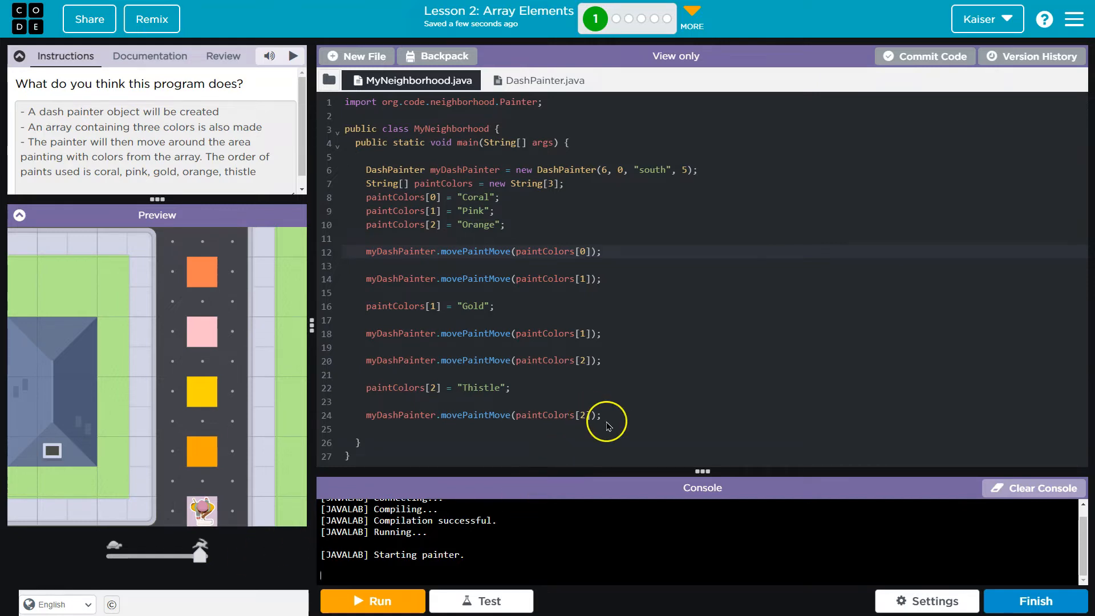